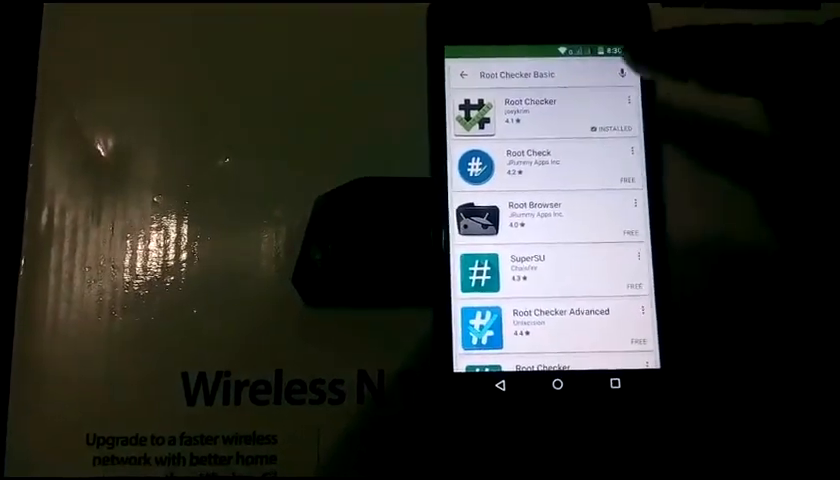
Launch the installed Root Checker Basic app from its Play Store page
{"action": "left_click", "coordinate": [520, 110]}
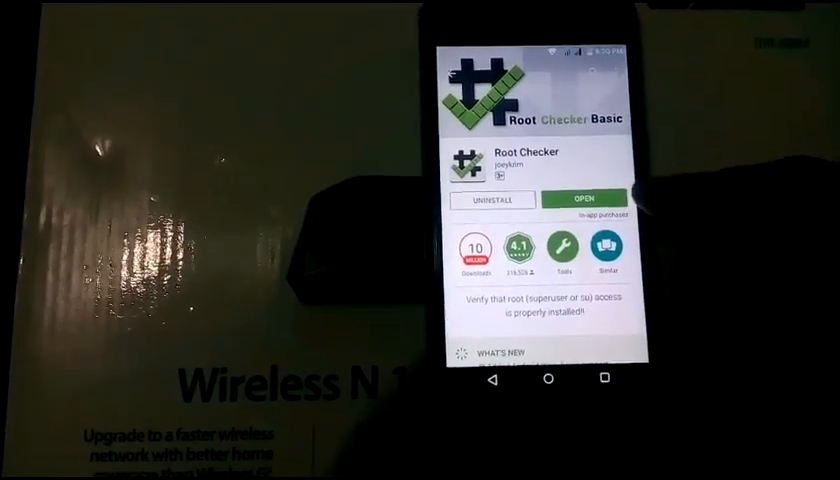
{"action": "left_click", "coordinate": [583, 199]}
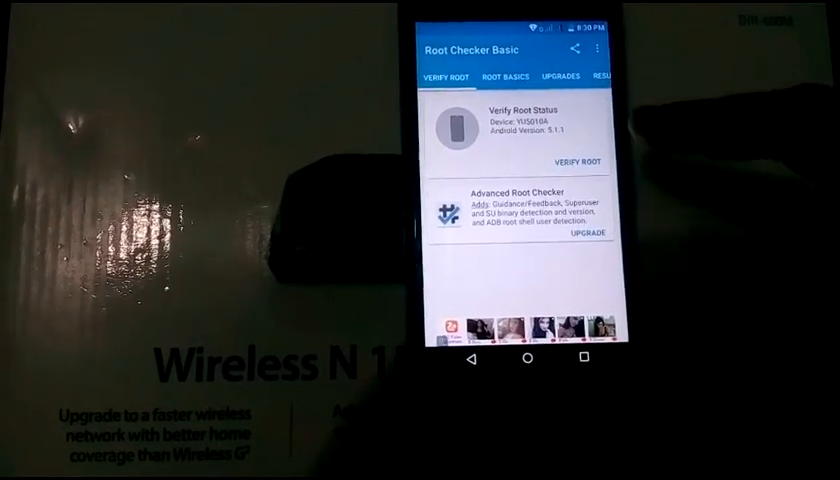
{"action": "left_click", "coordinate": [570, 162]}
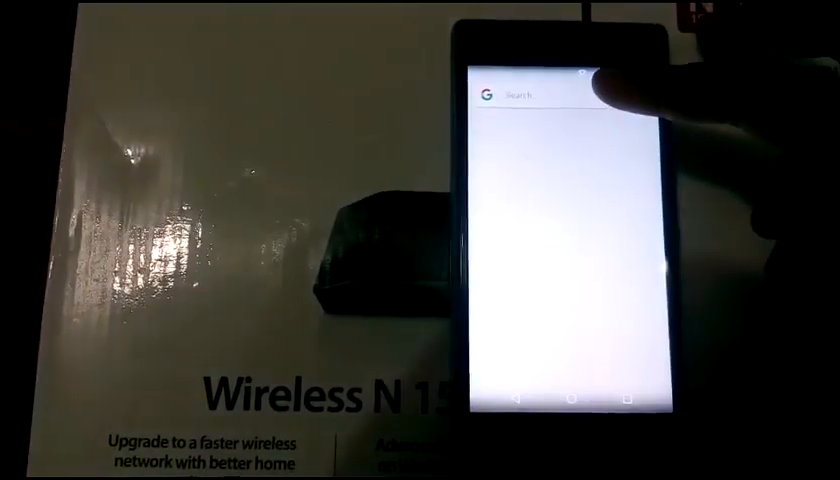
Search 'king root' and download the KingRoot installer from kingroot.net, replacing the old file
{"action": "type", "text": "king root"}
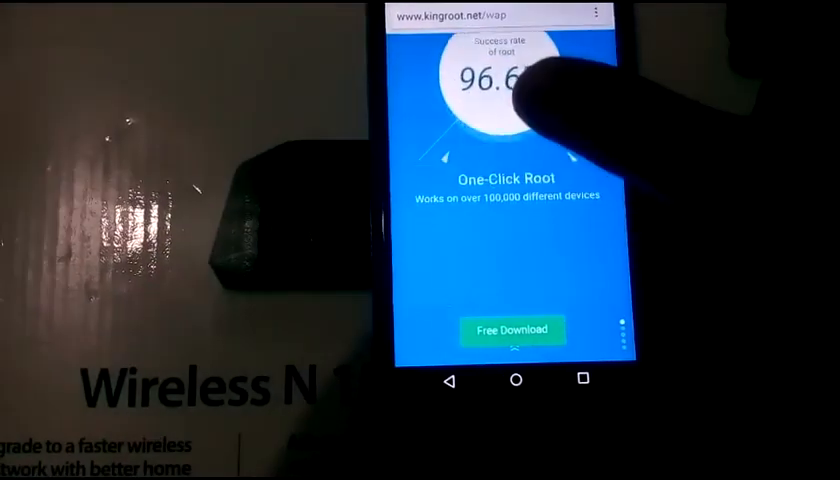
{"action": "left_click", "coordinate": [512, 329]}
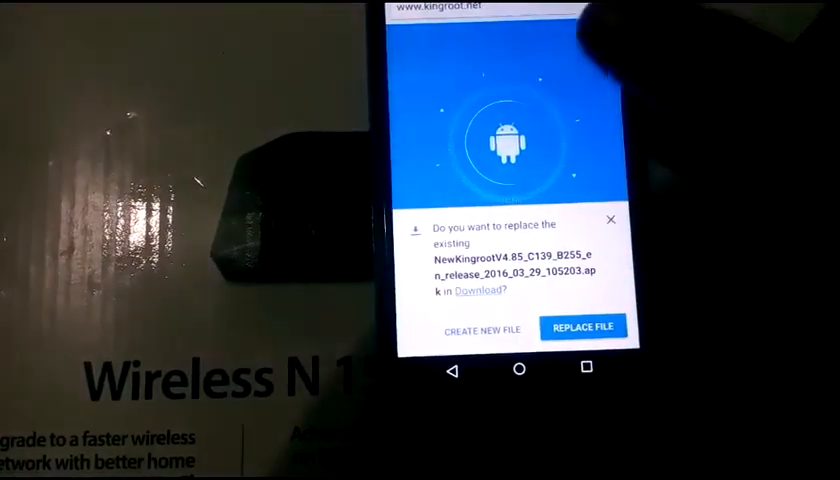
{"action": "left_click", "coordinate": [583, 327]}
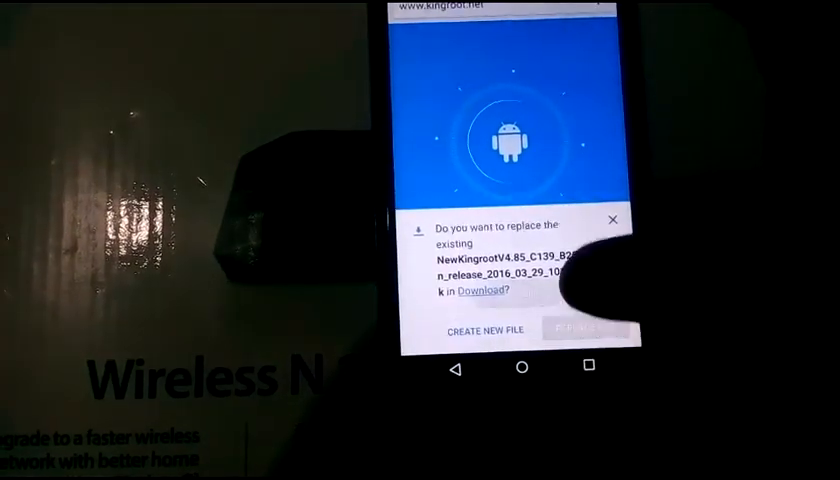
{"action": "left_click", "coordinate": [575, 333]}
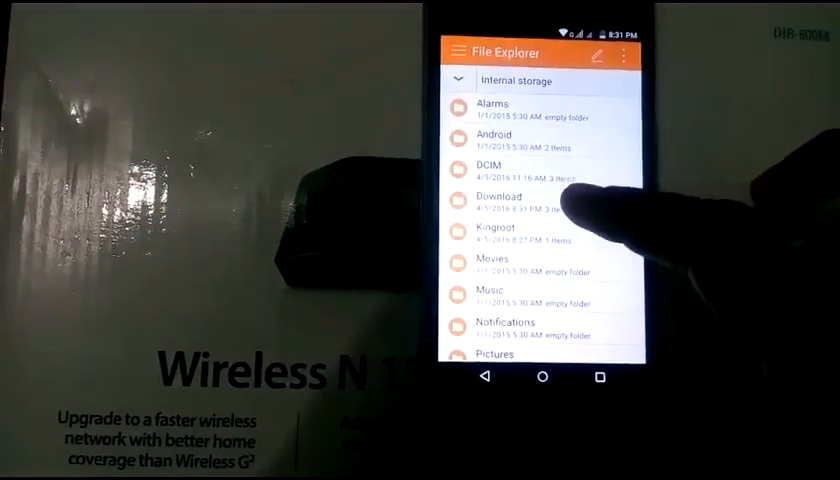
Open the Download folder in internal storage
{"action": "left_click", "coordinate": [500, 203]}
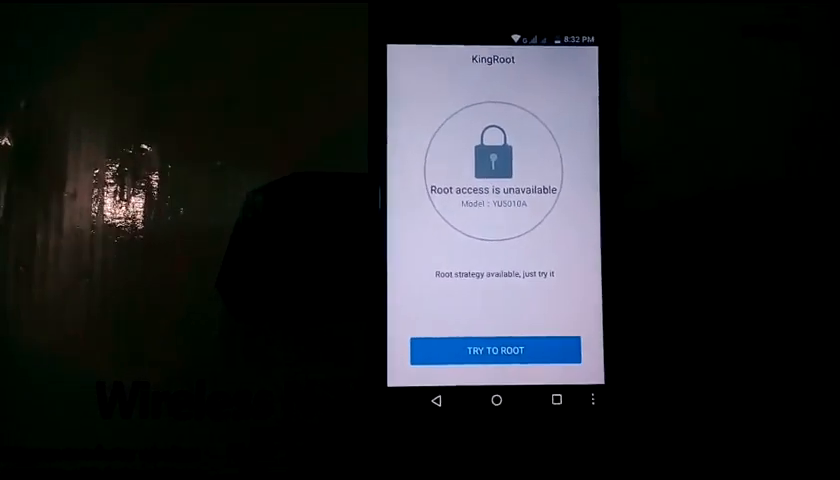
Start KingRoot's rooting attempt with TRY TO ROOT
{"action": "left_click", "coordinate": [494, 350]}
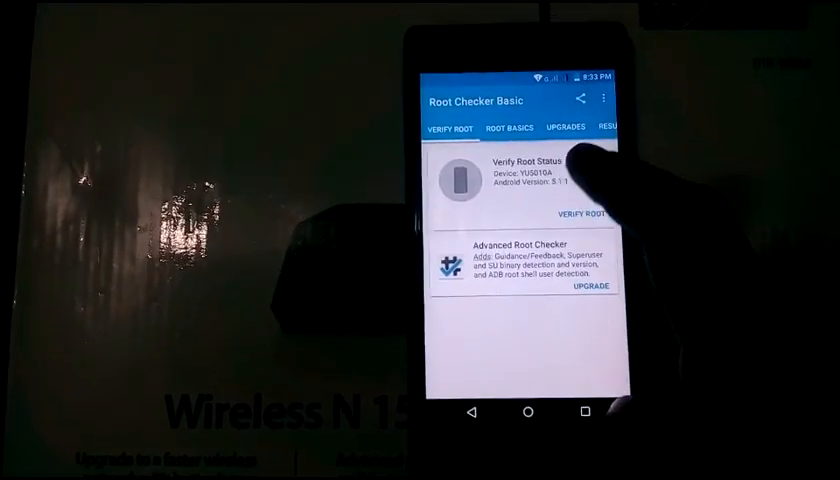
Run Verify Root and allow Root Checker Basic's superuser permission request
{"action": "left_click", "coordinate": [585, 210]}
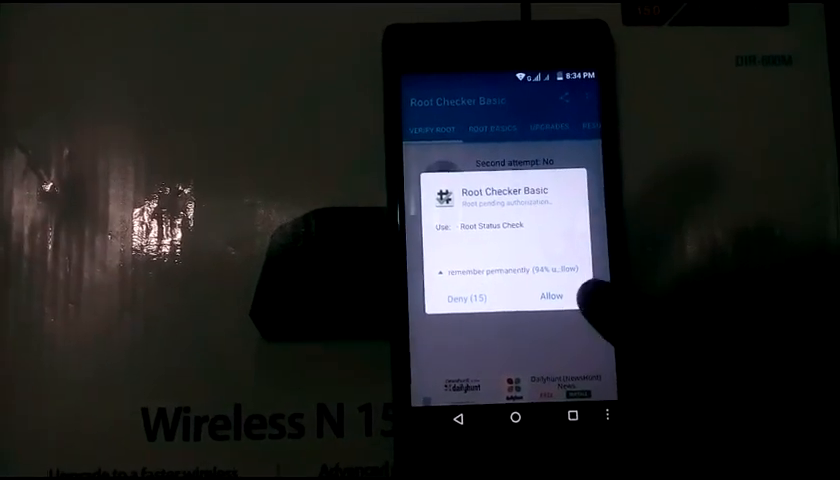
{"action": "left_click", "coordinate": [547, 298]}
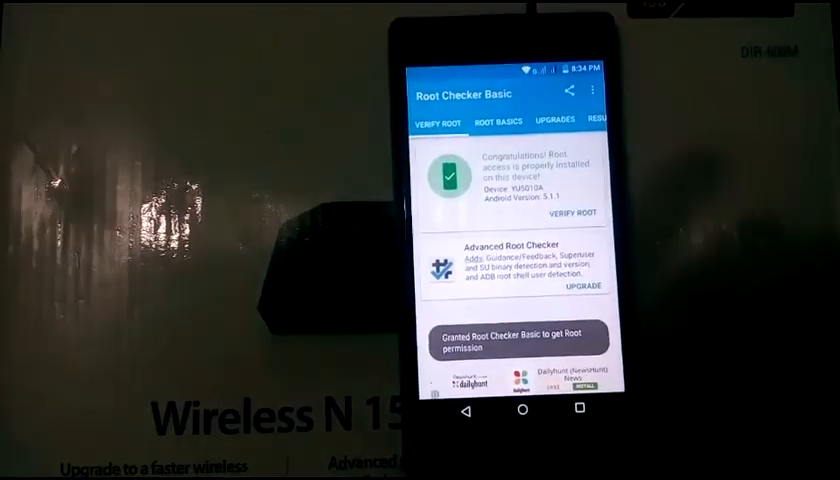